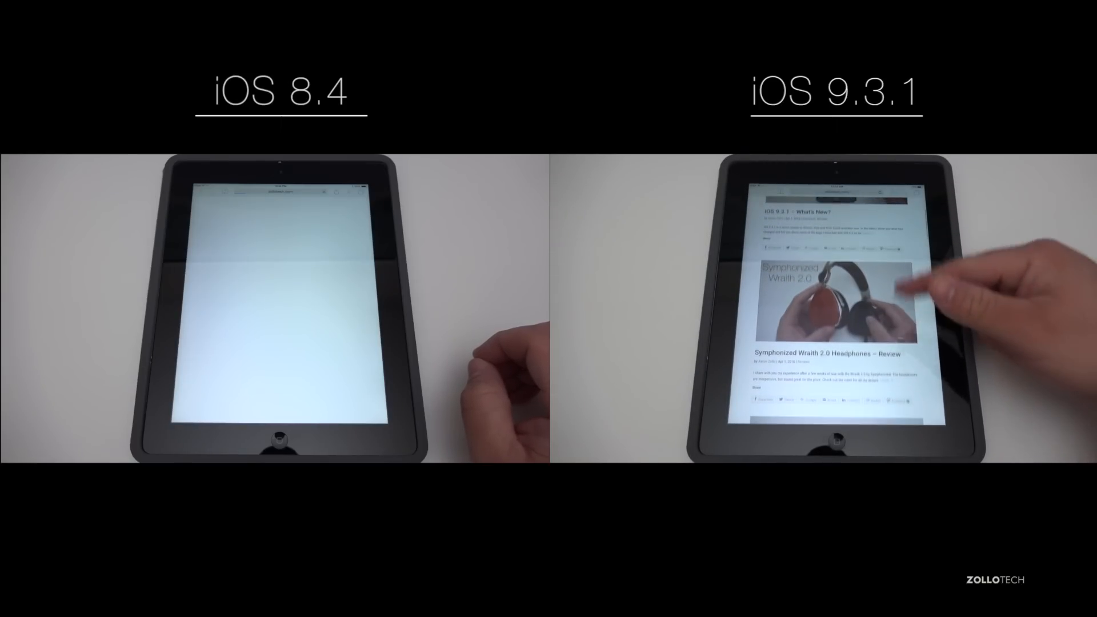
Scroll down through the tech blog's home page posts in Safari on both iPads
scroll("down", 3)
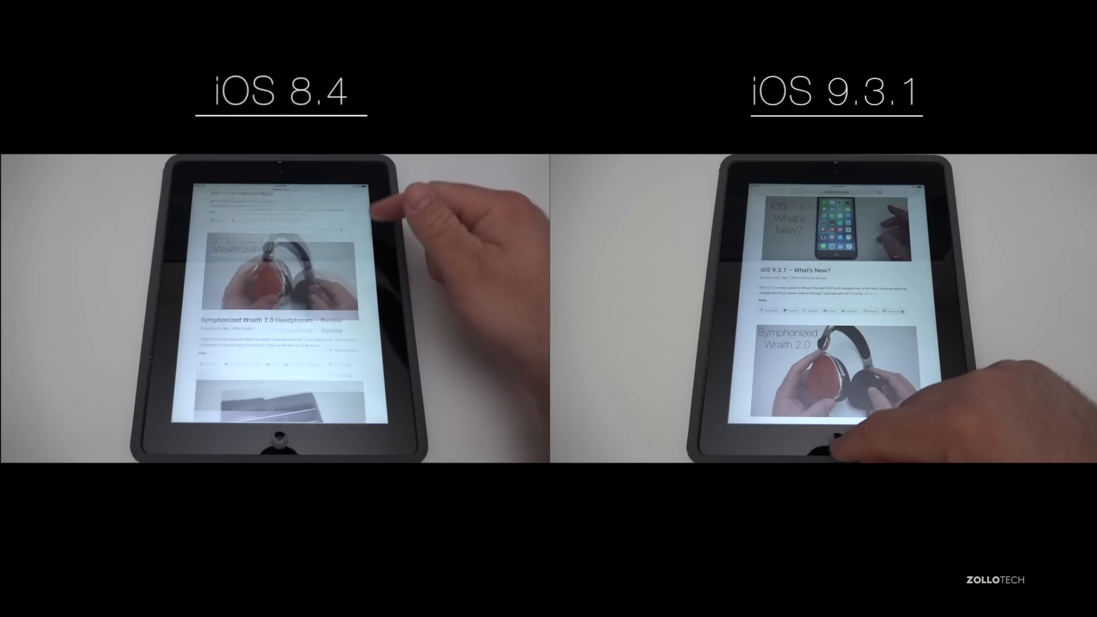
scroll("down", 3)
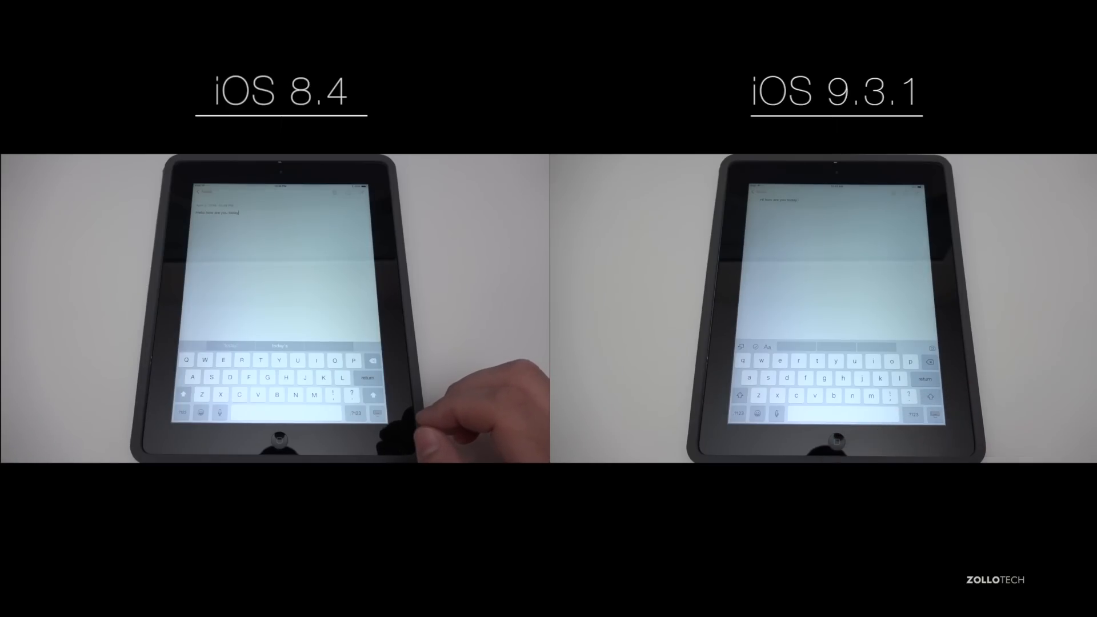
Begin a new note in Notes on the iPad to type a short line of text
left_click(835, 439)
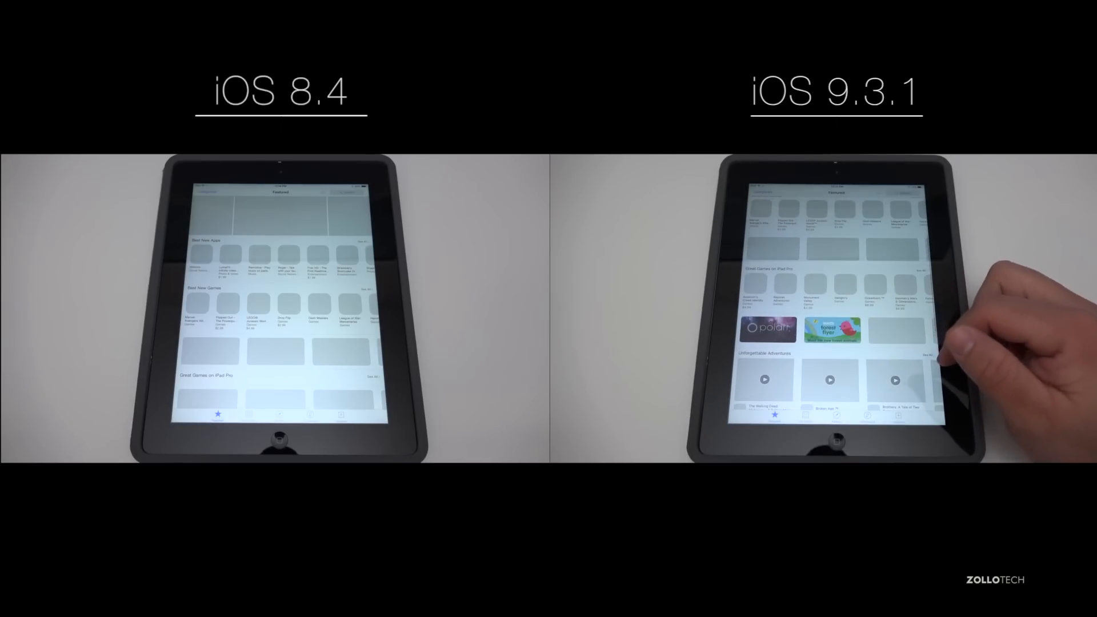
Scroll down through the App Store Featured page's apps and games listings
scroll("down", 3)
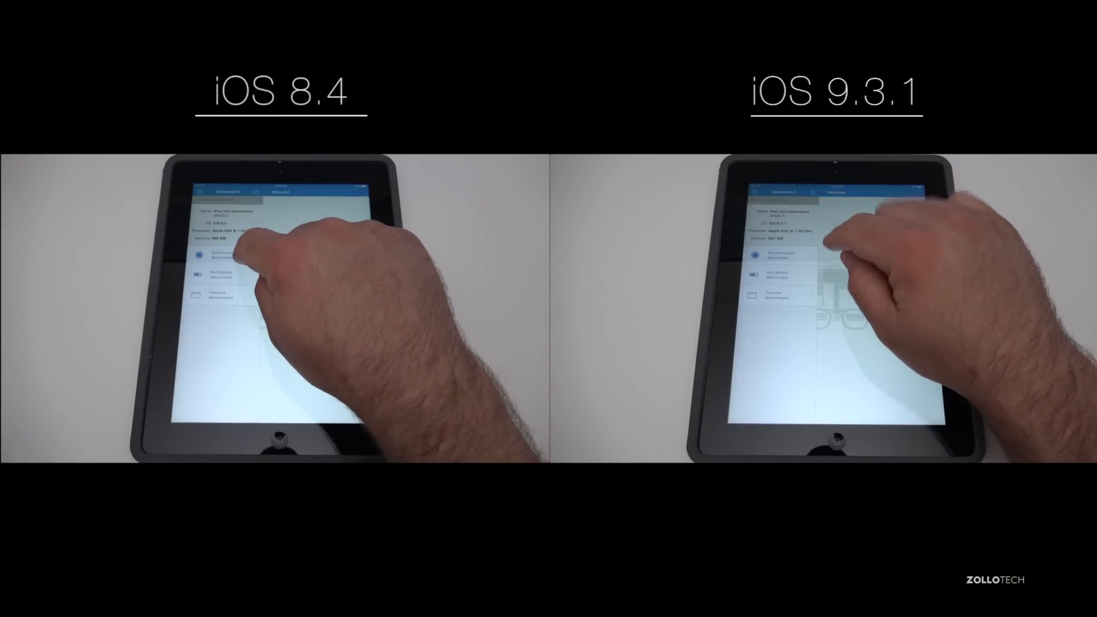
Run Processor Benchmarks in Geekbench on the iOS 8.4 iPad, then the iOS 9.3.1 iPad
left_click(222, 254)
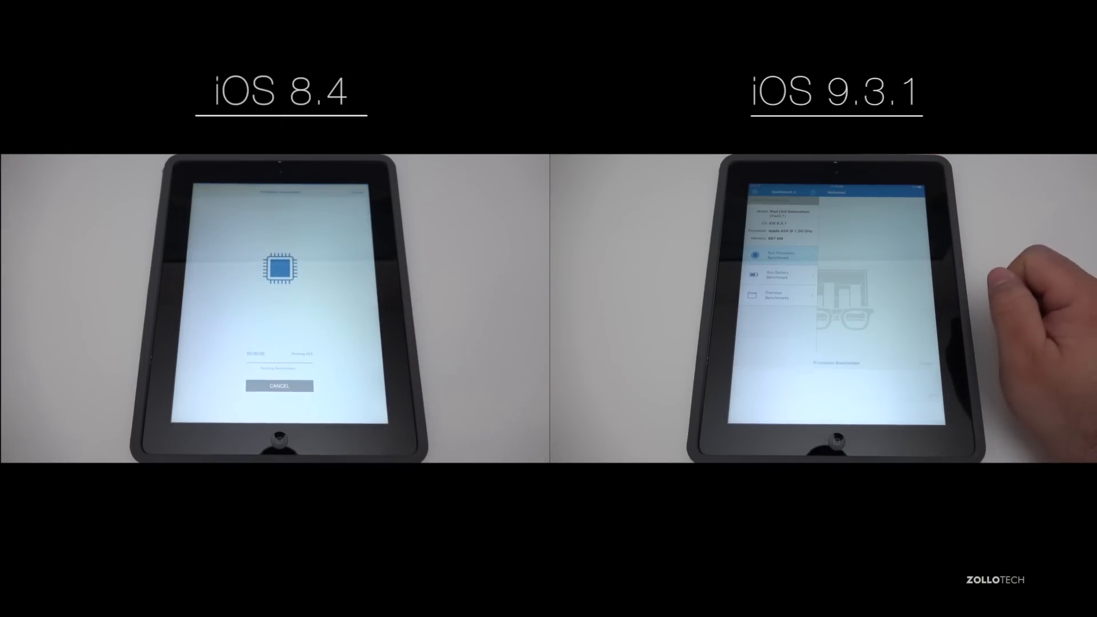
left_click(777, 254)
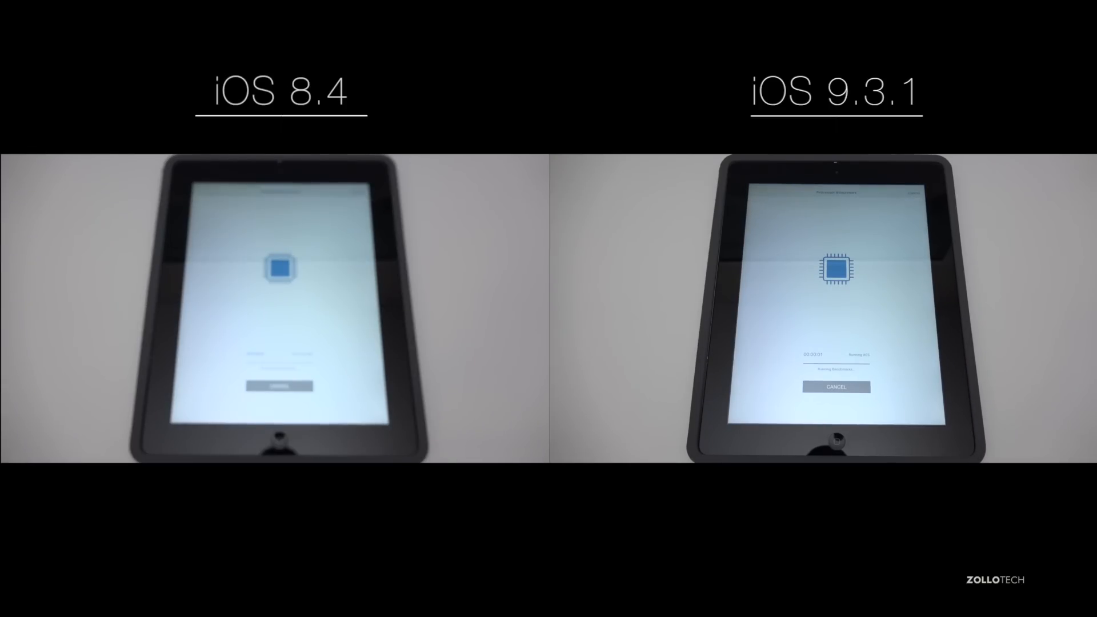